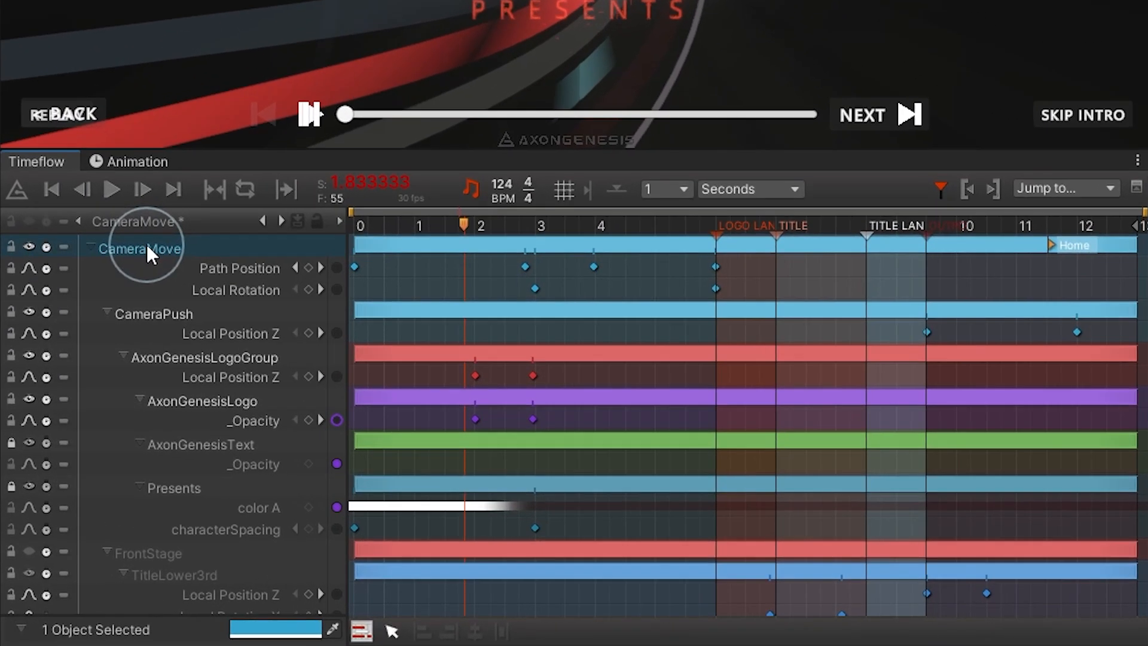
mouse_move(120, 201)
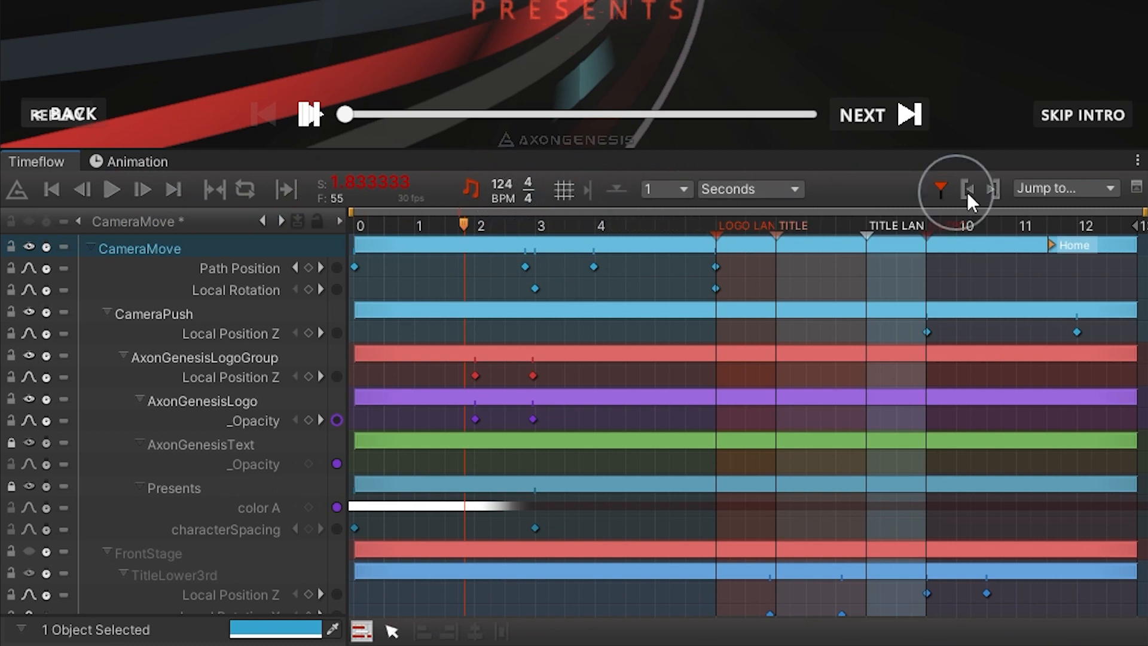
mouse_move(966, 188)
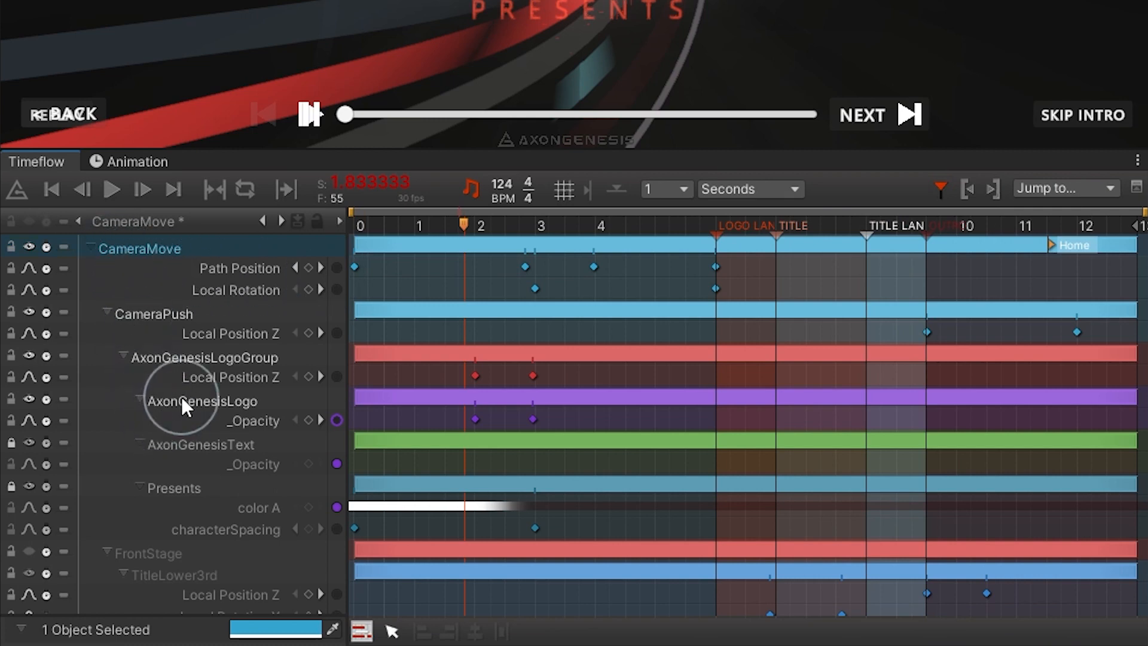
Deselect the CameraMove track before locking CameraPush and AxonGenesisLogoGroup
click(252, 420)
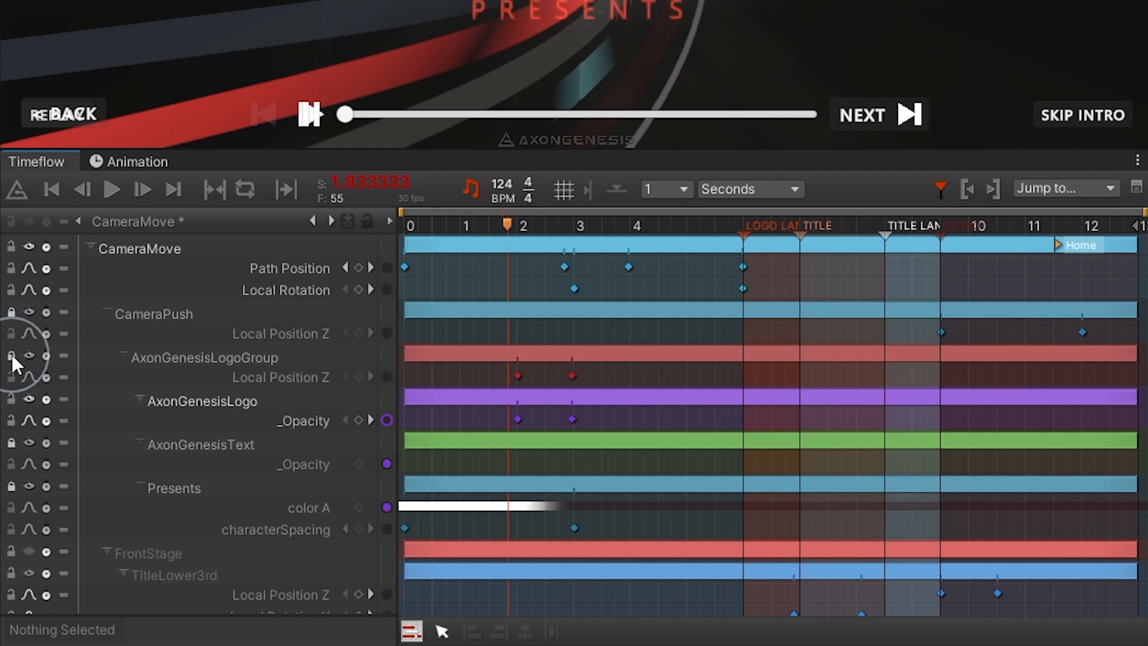
mouse_move(33, 404)
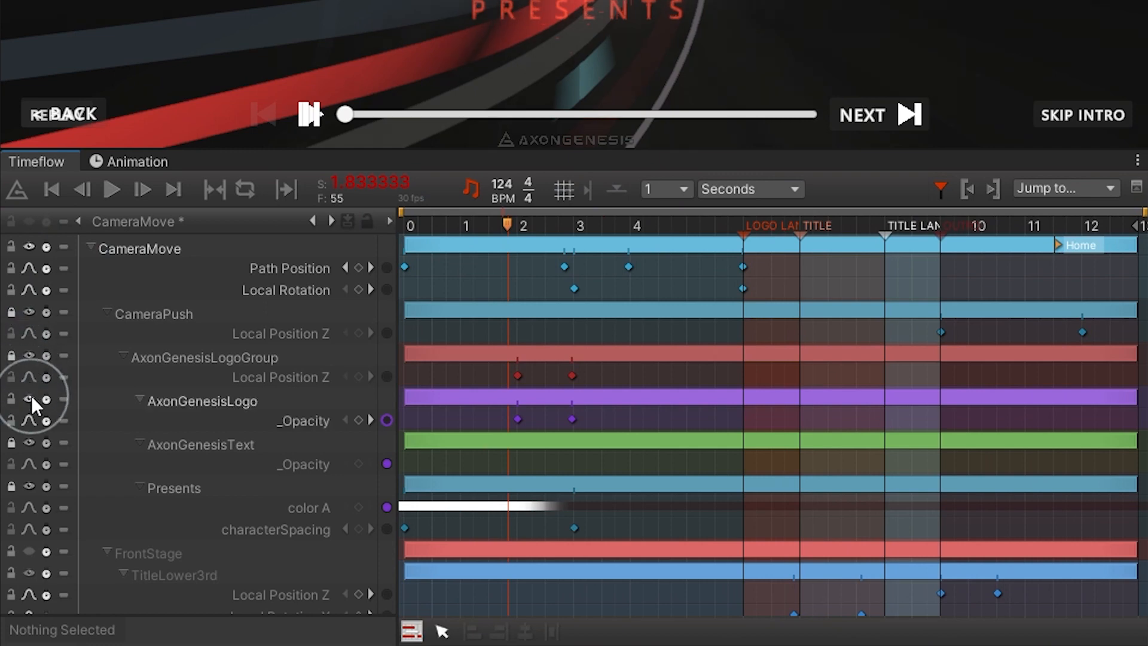
mouse_move(28, 228)
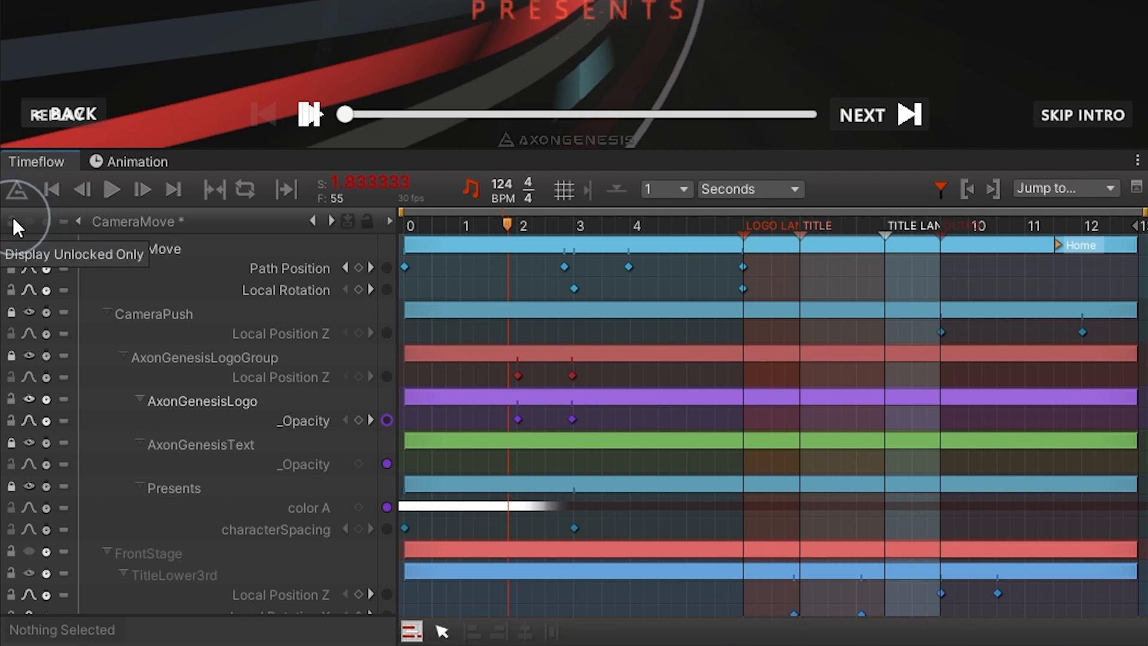
Unlock all tracks from the switch-panel lock header and restore the switch columns
click(11, 221)
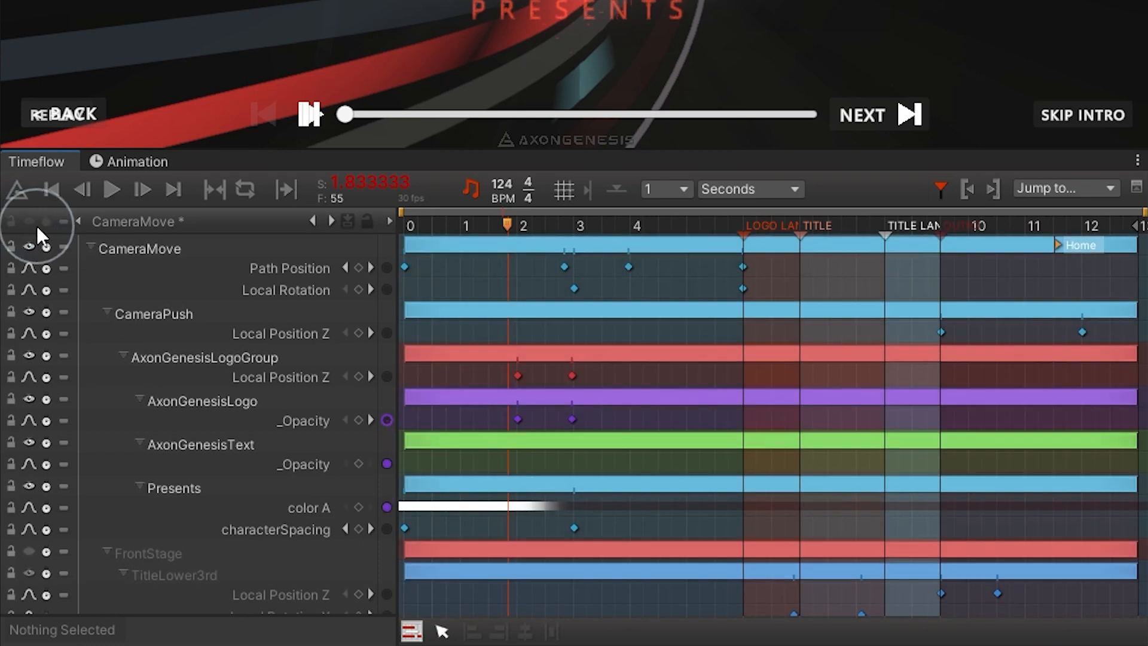
mouse_move(213, 256)
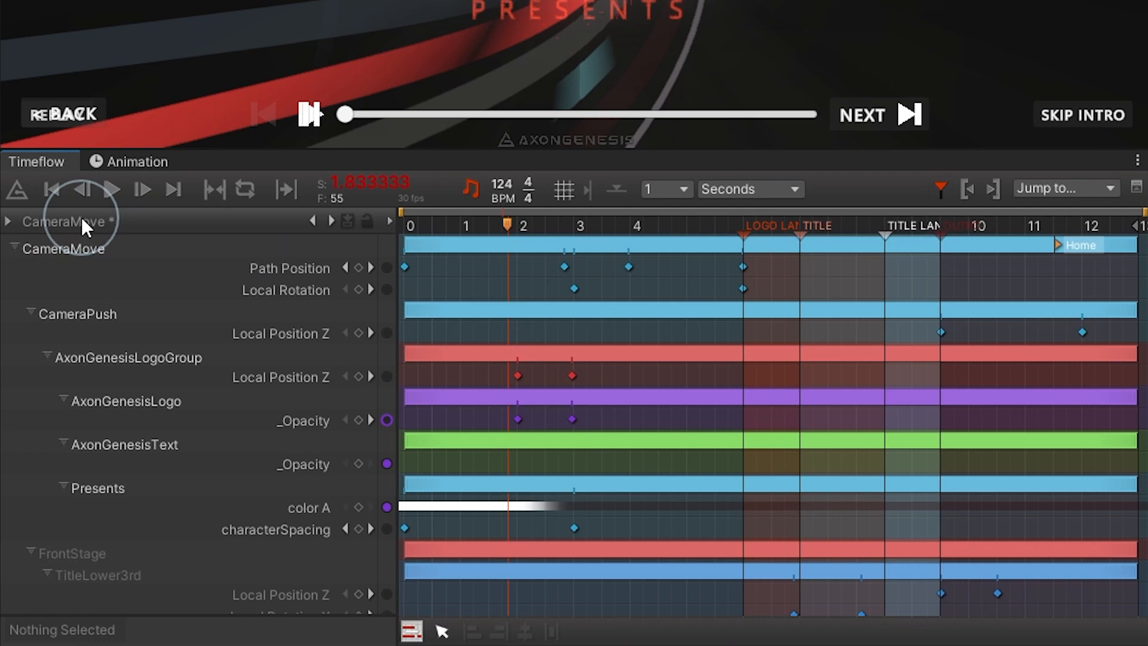
click(9, 221)
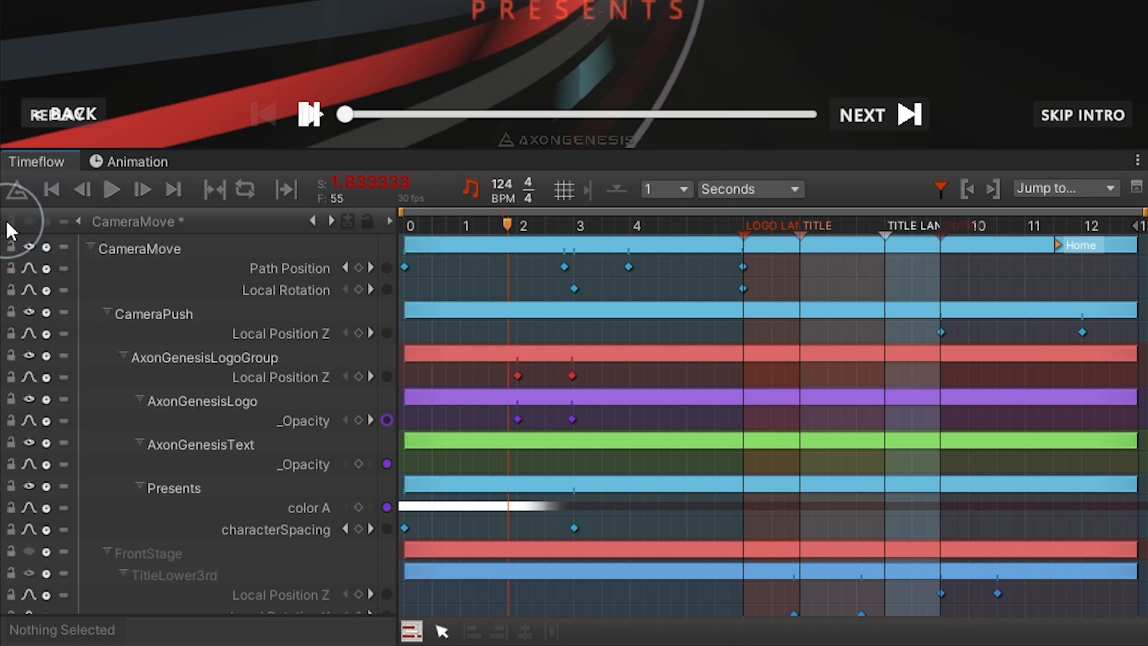
mouse_move(146, 258)
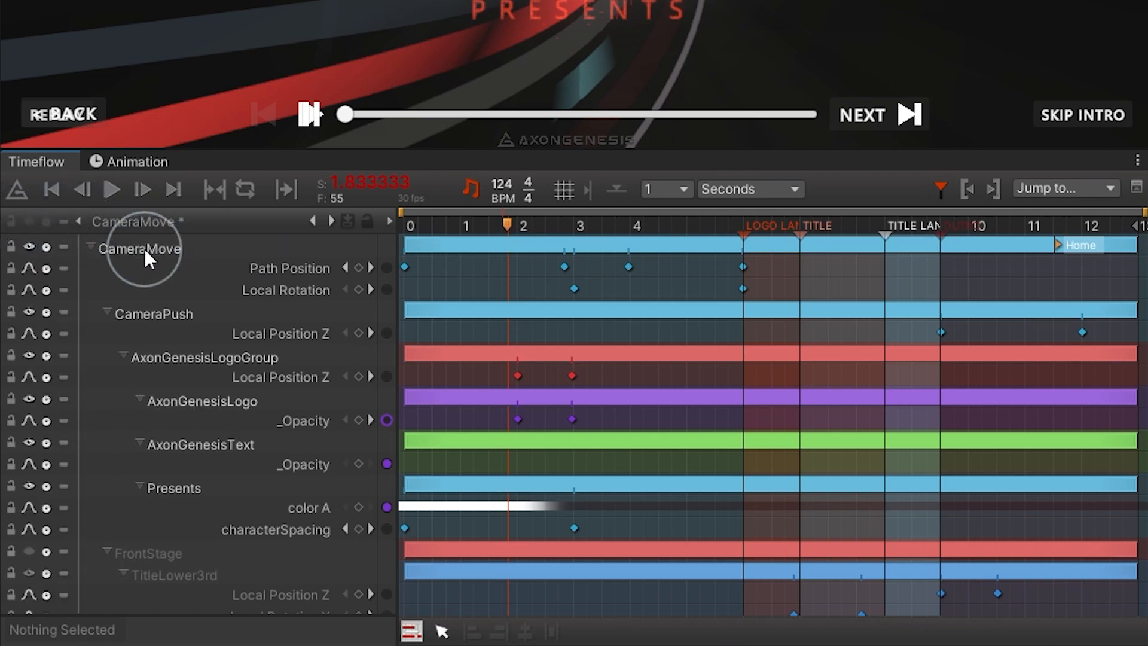
Select CameraMove and the objects below it, then show the saved display lists (Main, AxonGenesisLogoGroup)
click(285, 289)
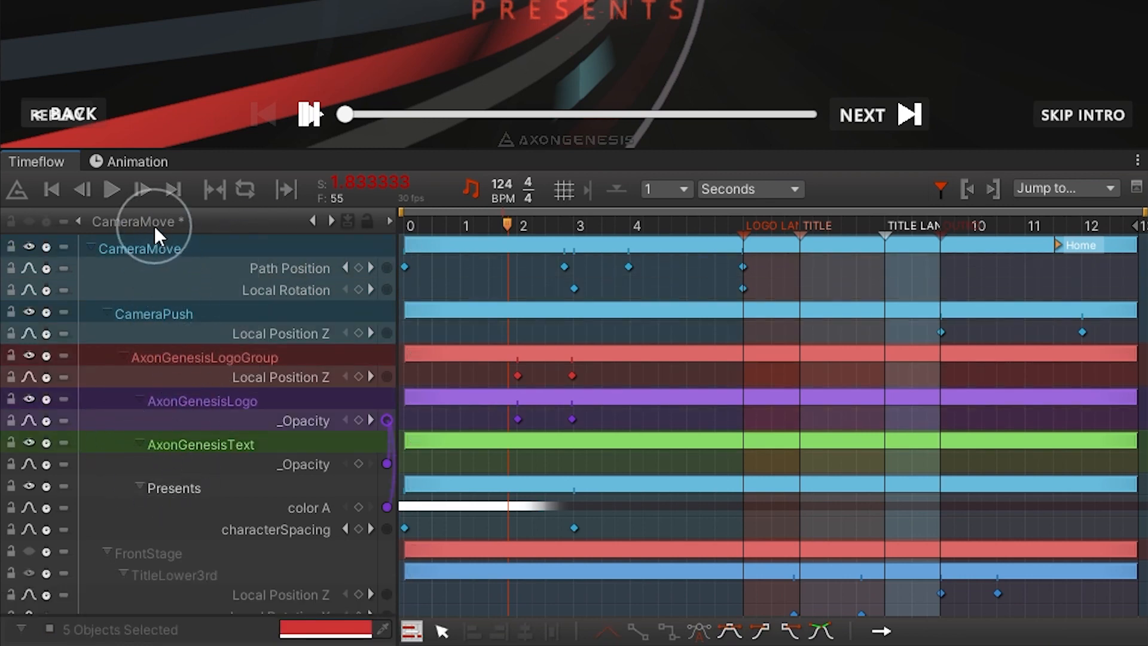
click(137, 221)
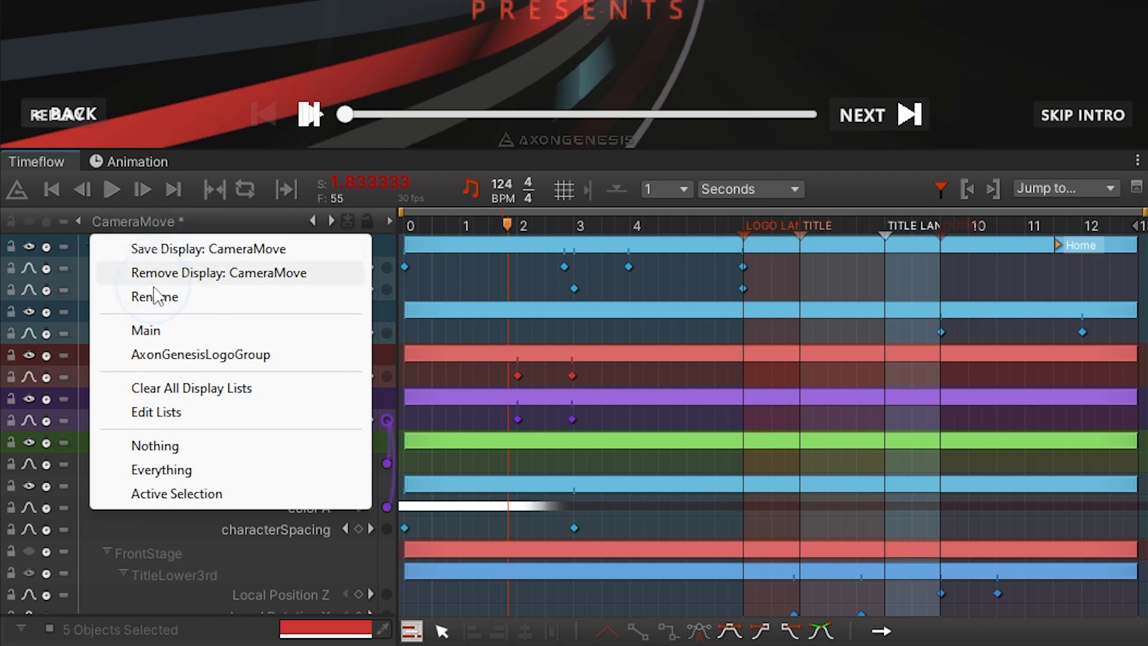
mouse_move(159, 428)
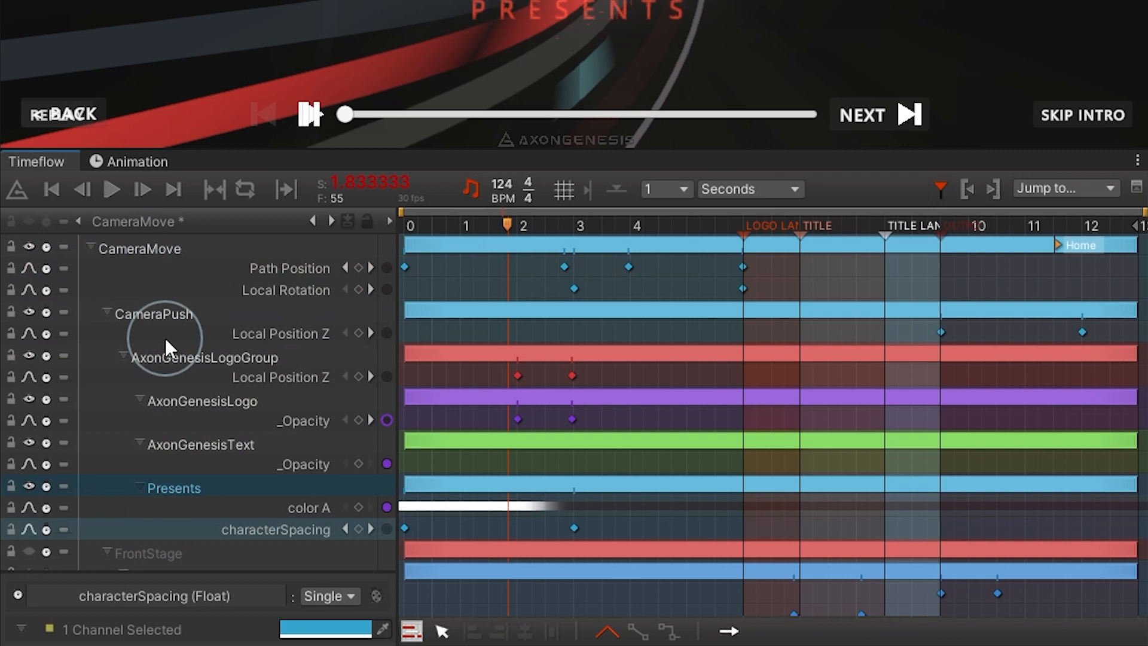
mouse_move(552, 275)
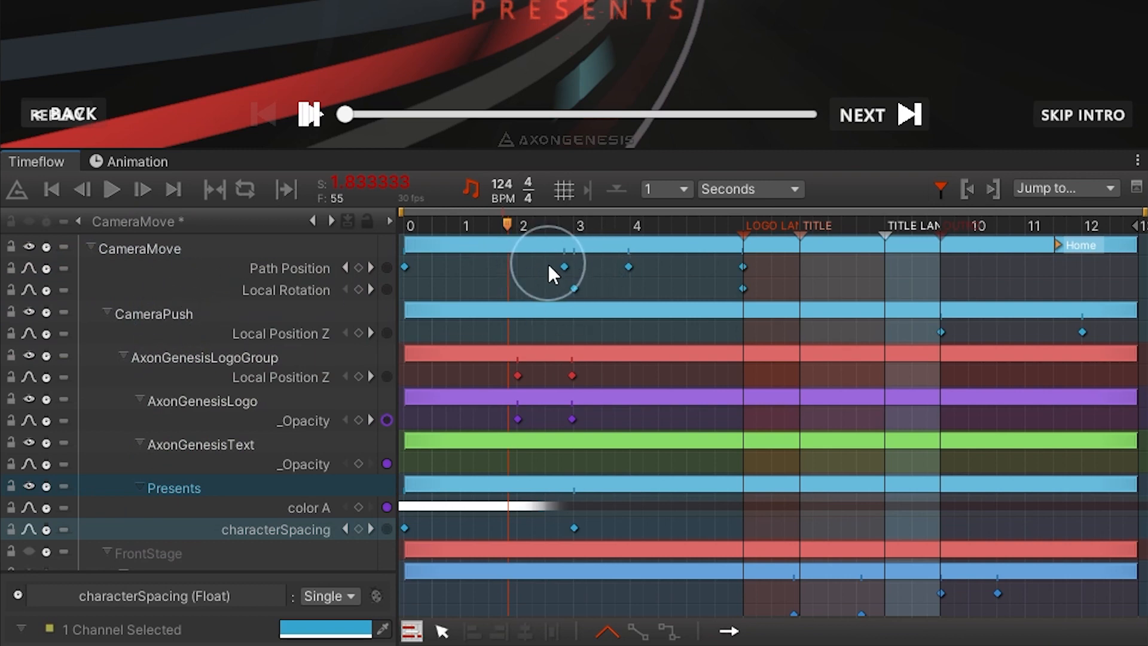
Deselect everything via empty timeline space, leaving CameraMove's Path Position curve visible
click(577, 265)
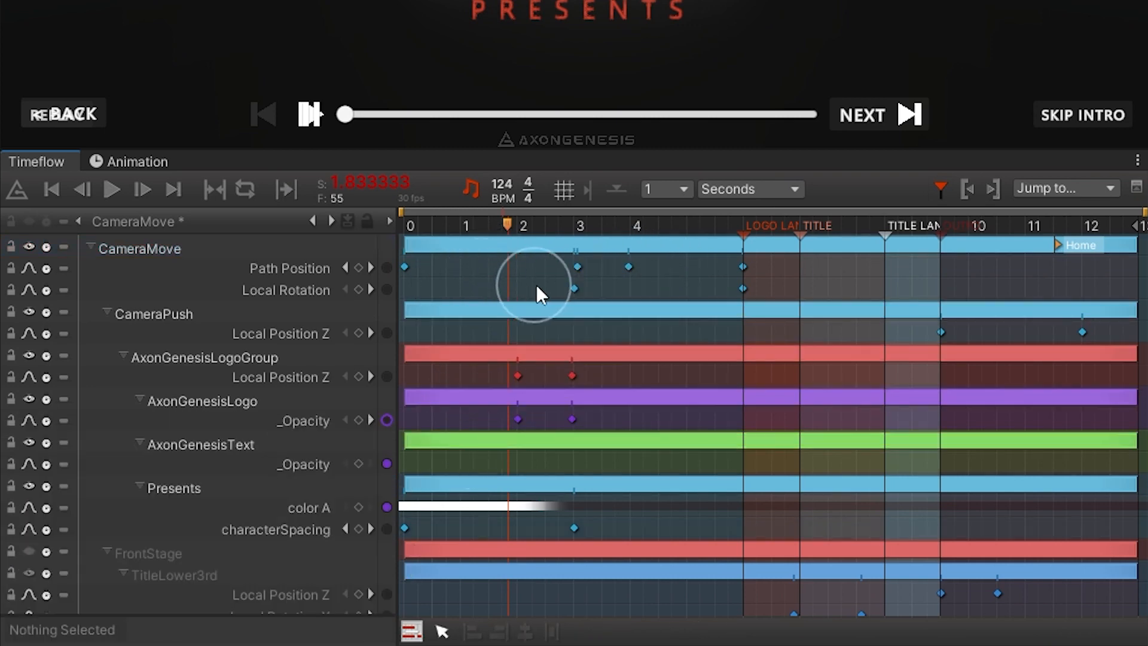
click(572, 288)
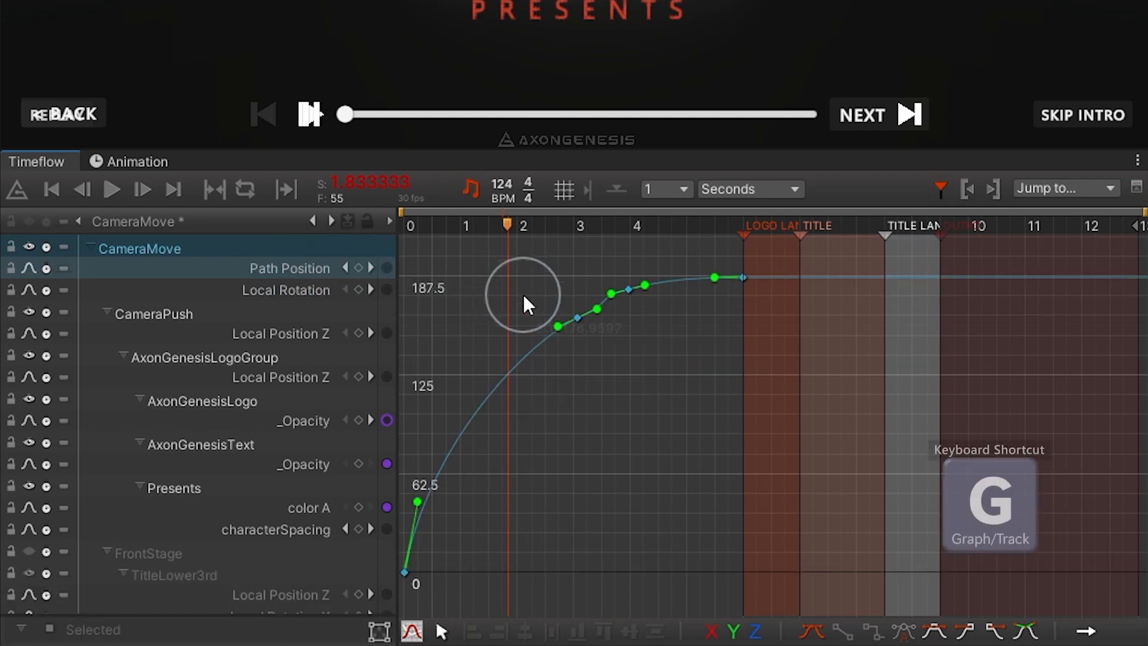
Show CameraMove's Local Rotation curve in the graph view, easing to zero near four seconds
click(286, 289)
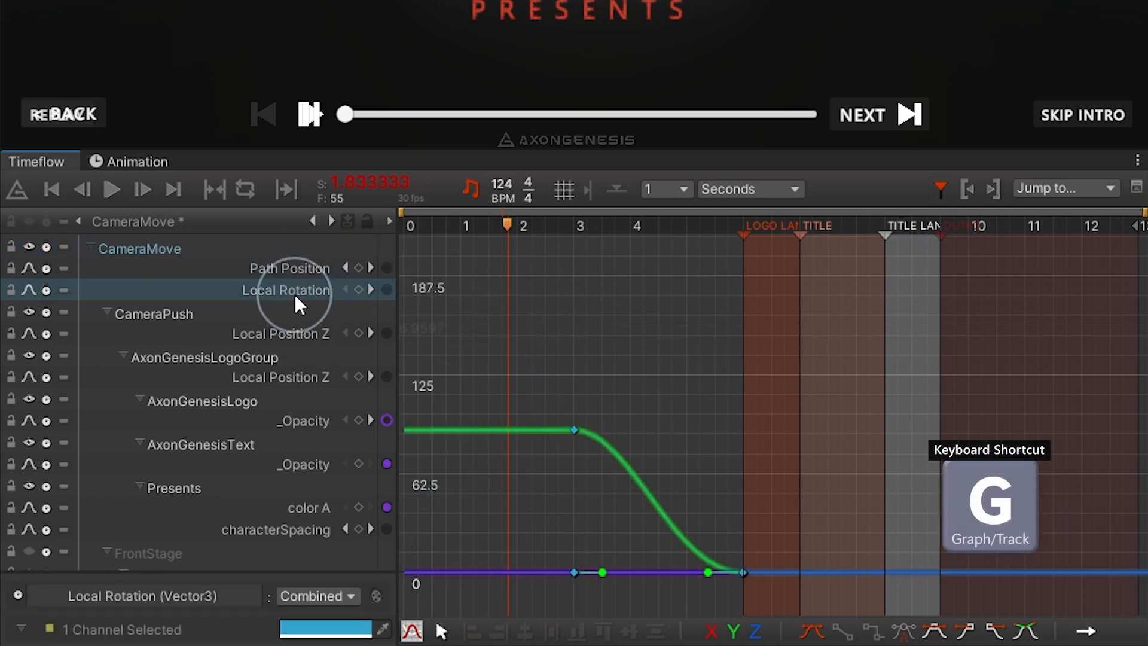
mouse_move(421, 314)
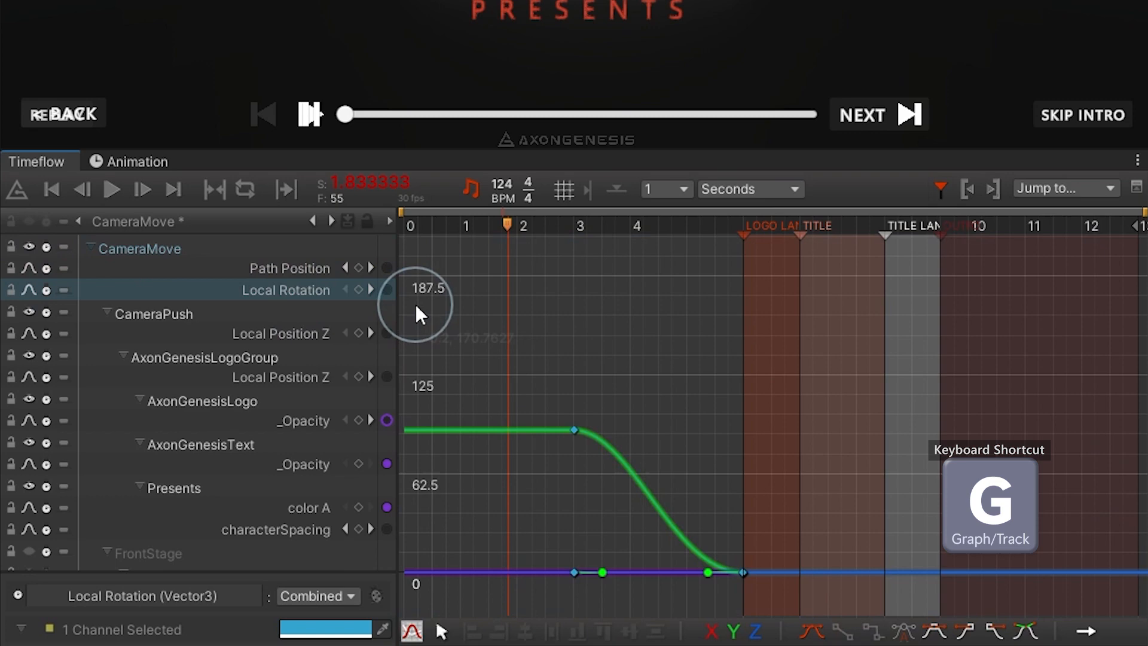
mouse_move(435, 348)
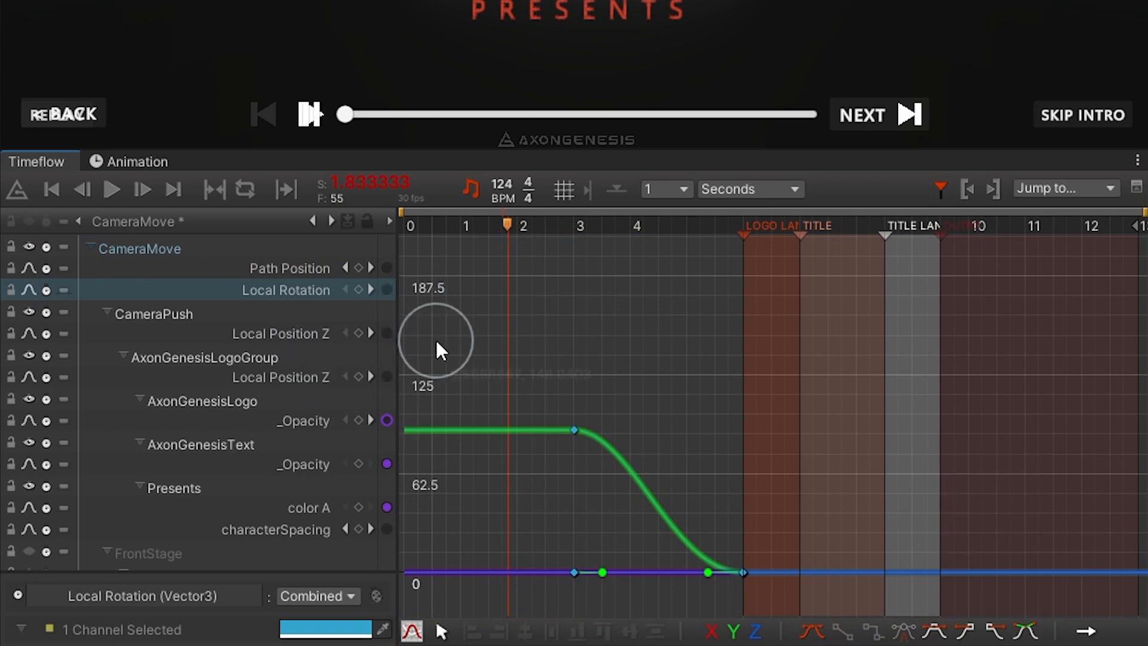